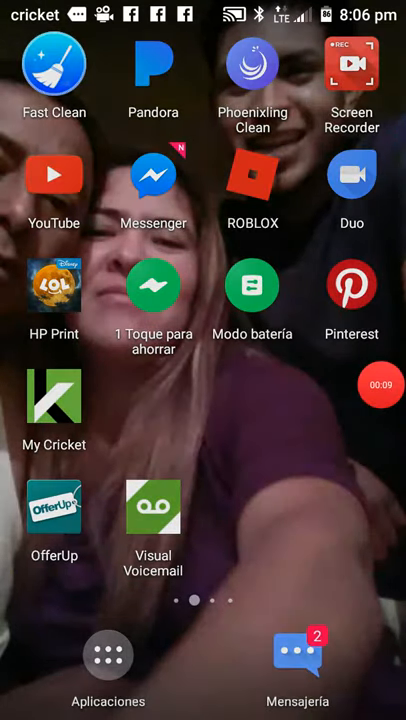
# Launch Disney LOL and cancel the 'Leaving so soon' prompt to reach the category menu
pyautogui.click(53, 286)
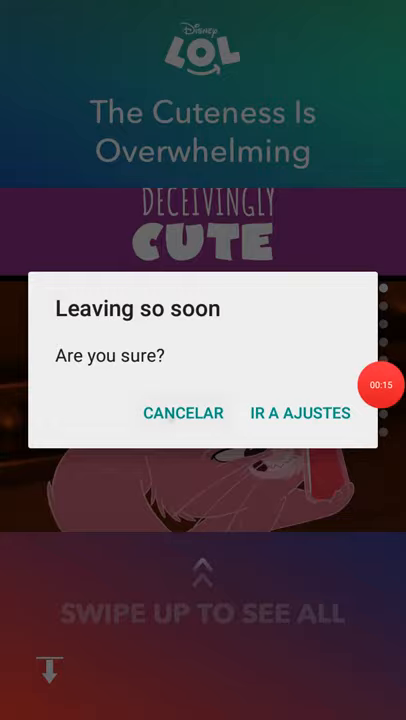
pyautogui.click(183, 412)
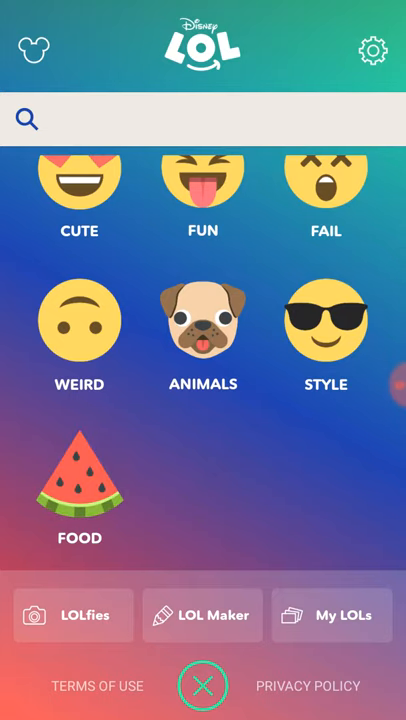
pyautogui.click(369, 50)
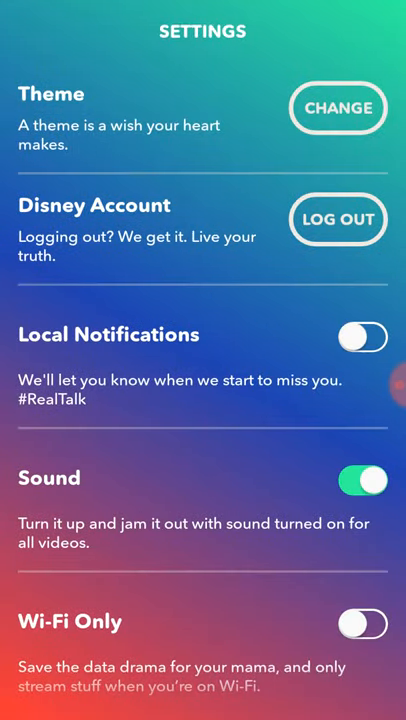
pyautogui.click(336, 107)
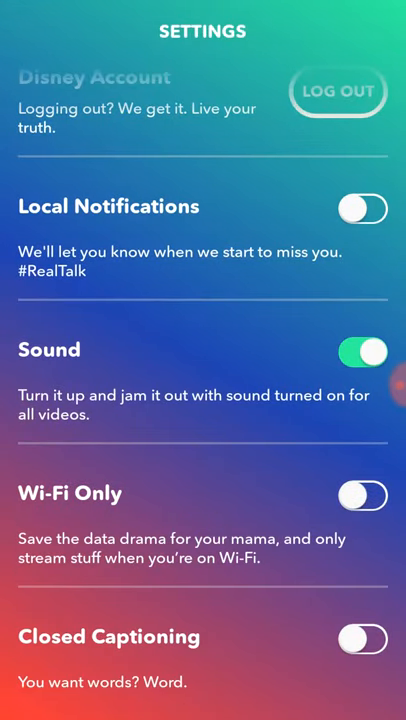
pyautogui.click(202, 685)
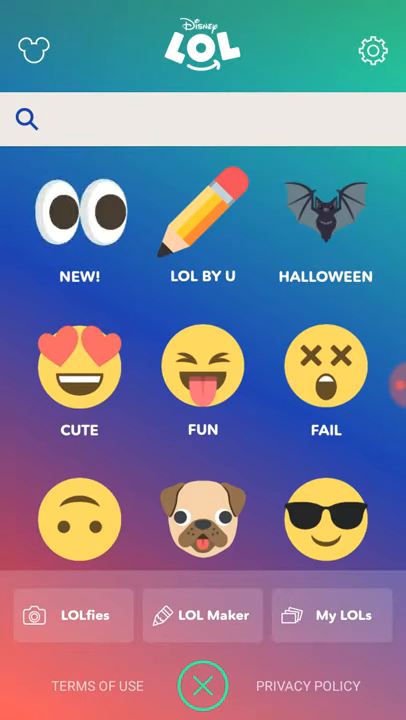
# Scroll down, up and down again through the saved My LOLs gallery
pyautogui.scroll(-3)
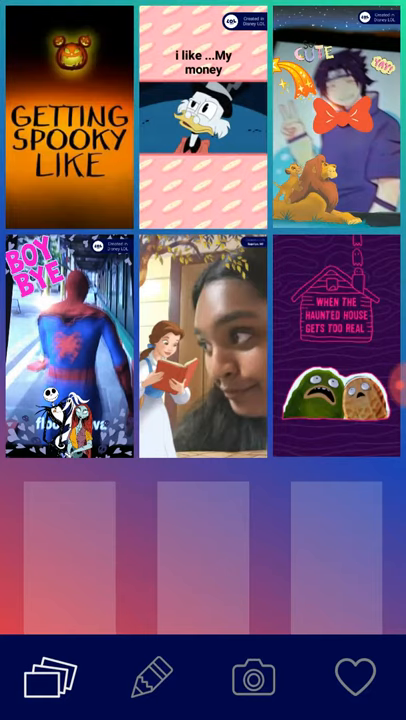
pyautogui.scroll(3)
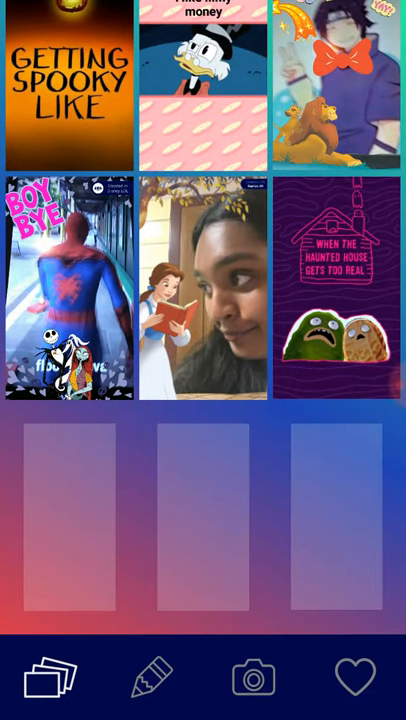
pyautogui.scroll(-3)
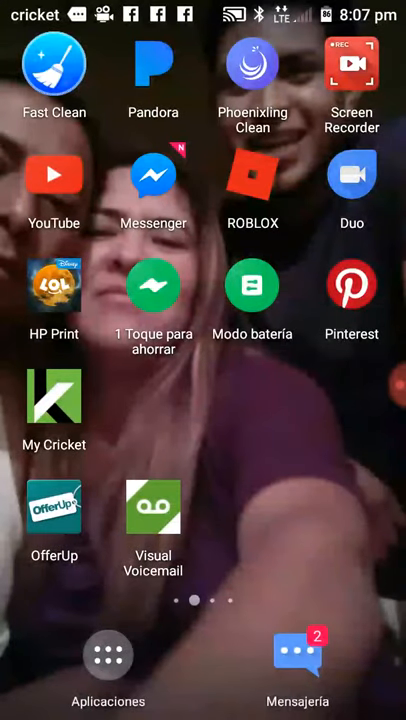
# Launch Roblox and play Trick or Treat in Hallowsville
pyautogui.click(252, 175)
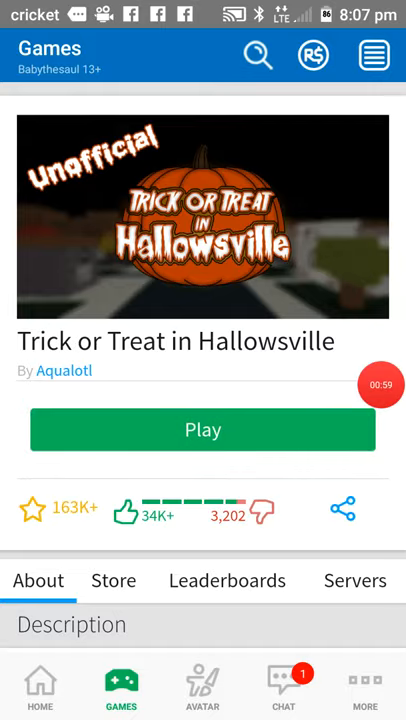
pyautogui.click(203, 429)
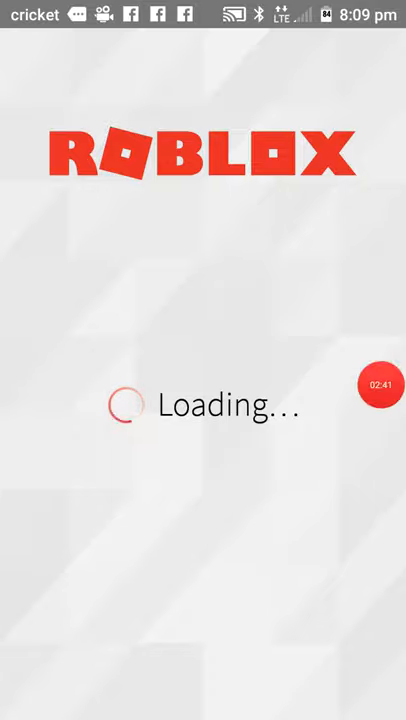
# Leave the game loading screen and return to the Roblox Home page with the Friends list
pyautogui.click(379, 385)
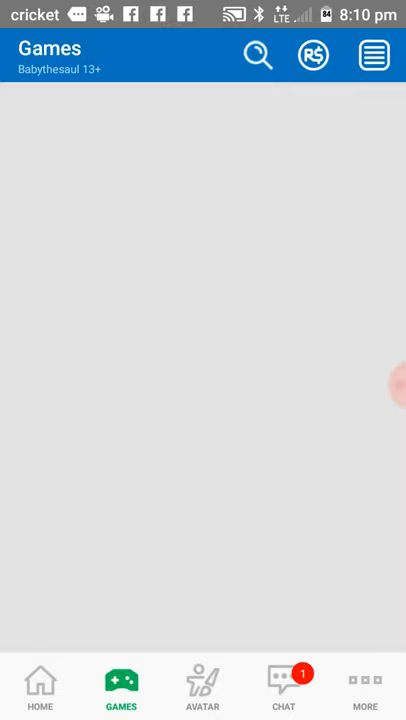
pyautogui.click(40, 685)
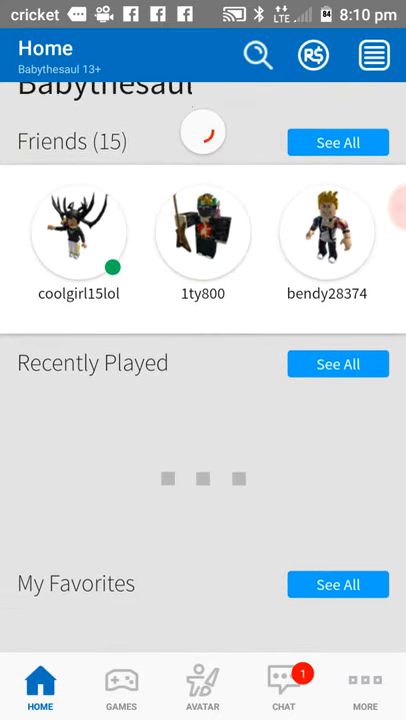
# Visit the Avatar tab, then open the More menu and choose account settings
pyautogui.scroll(-3)
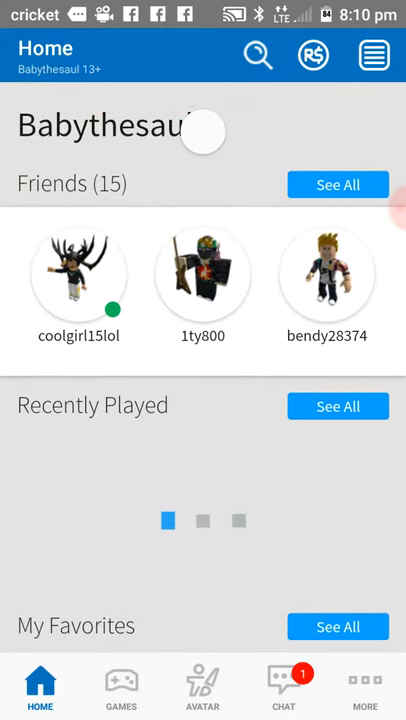
pyautogui.click(202, 685)
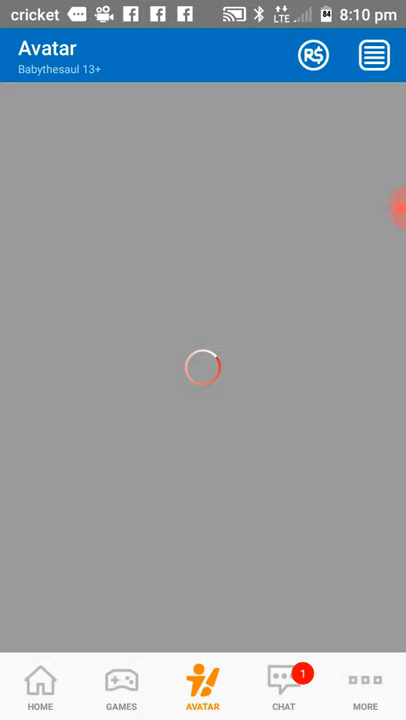
pyautogui.click(366, 685)
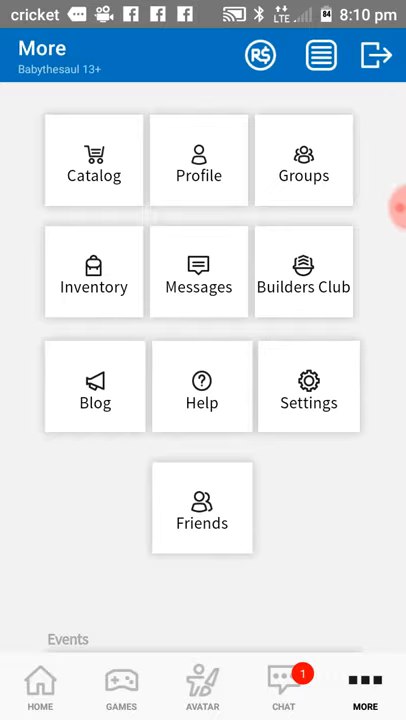
pyautogui.click(308, 386)
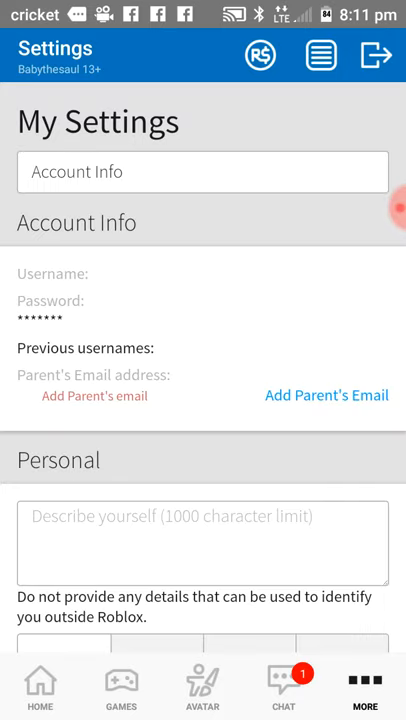
# Load the Account Info section listing username, password, phone and email
pyautogui.click(203, 171)
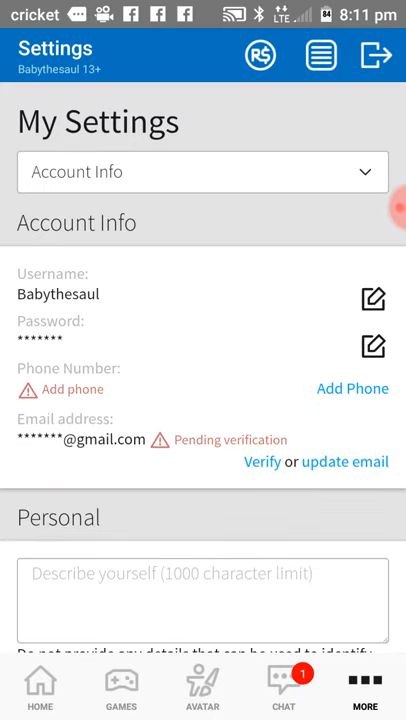